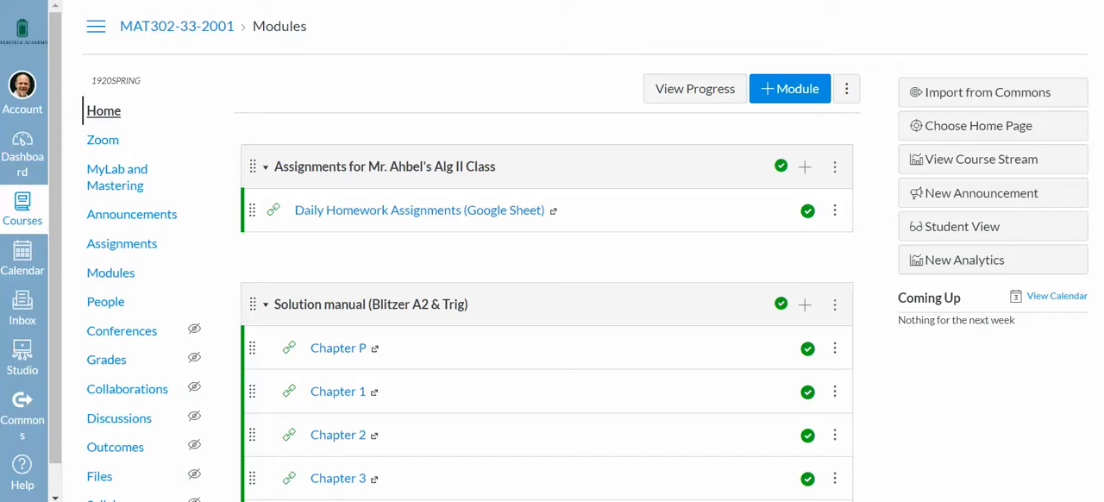
- Create a new assignment from the Assignments list and name it 'Practice Assignment'
{"action": "left_click", "coordinate": [121, 243]}
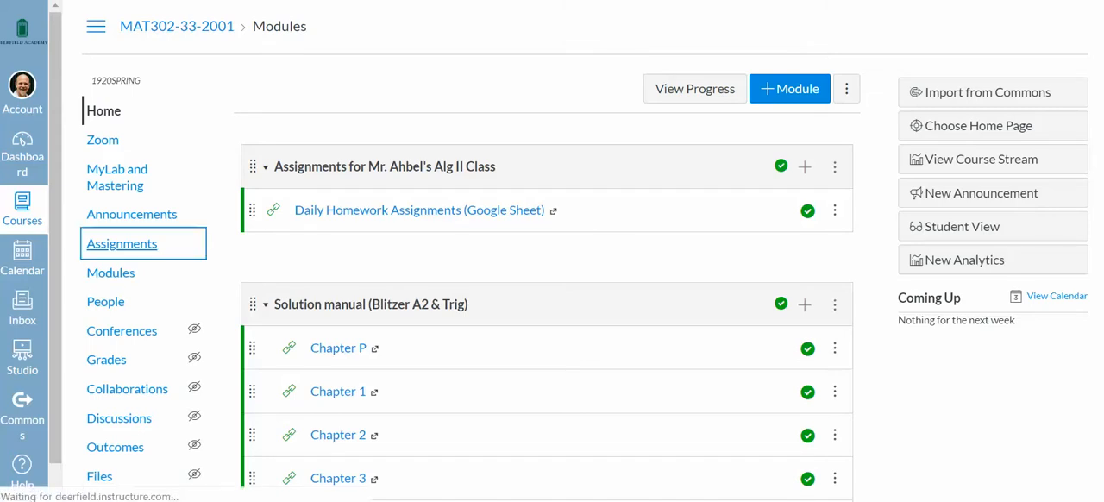
{"action": "left_click", "coordinate": [120, 243]}
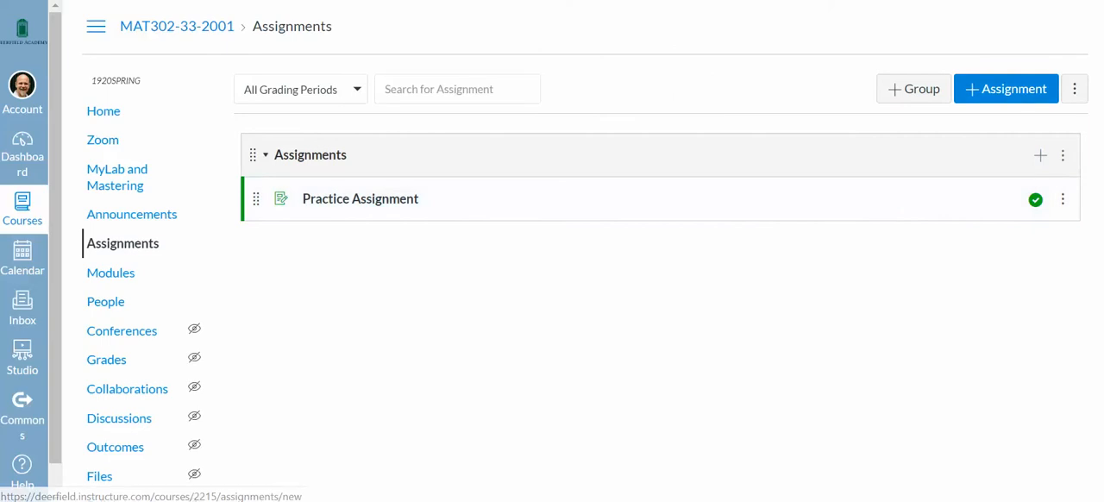
{"action": "left_click", "coordinate": [1003, 89]}
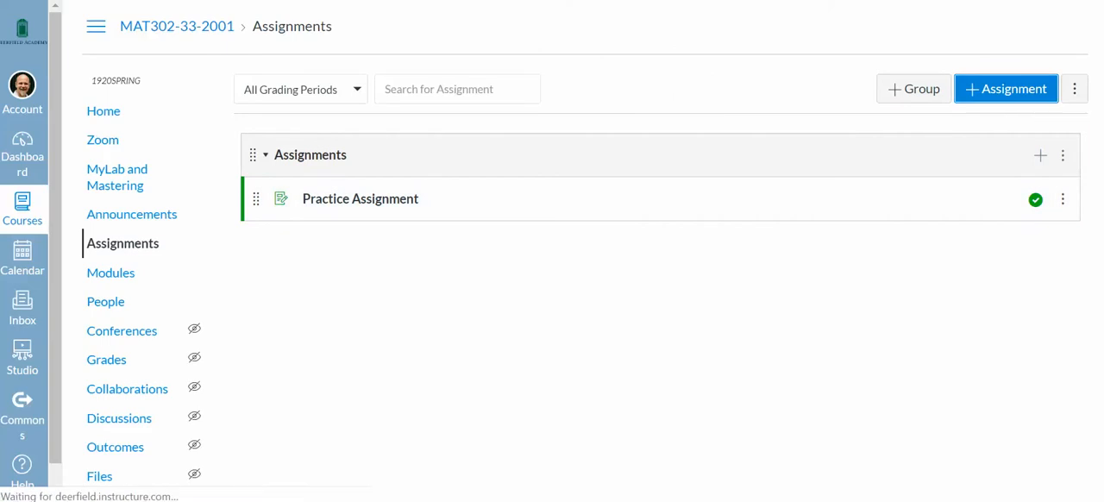
{"action": "left_click", "coordinate": [1005, 90]}
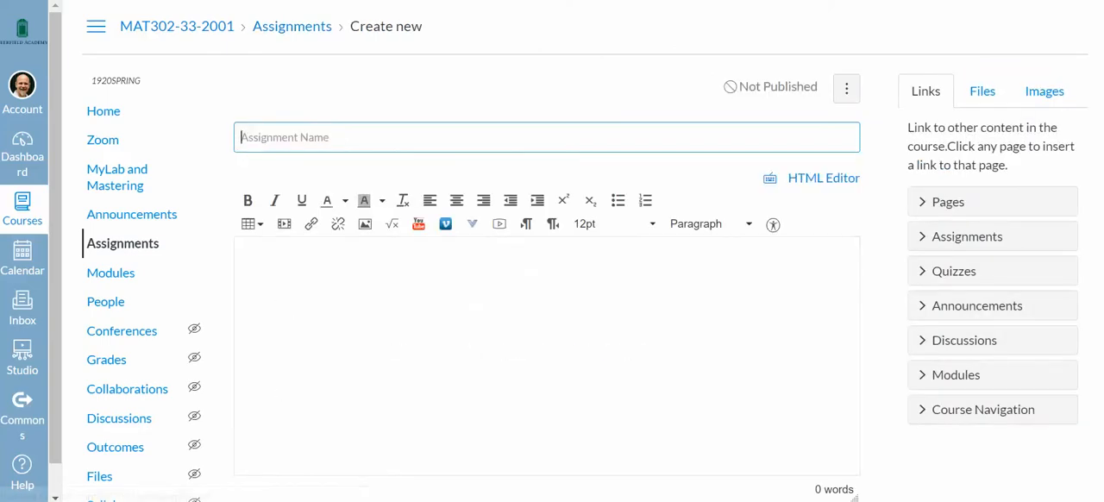
{"action": "type", "text": "Practice Assignment"}
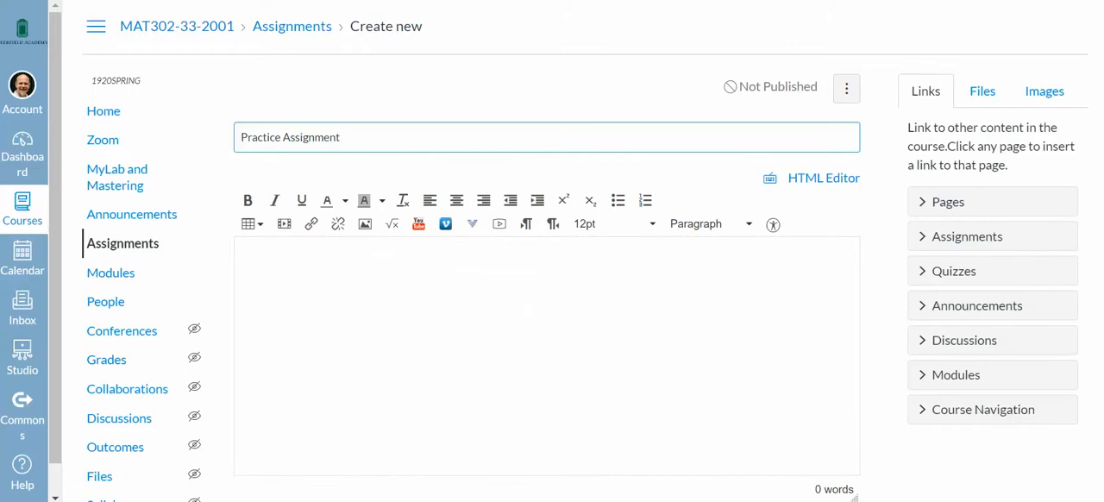
{"action": "scroll", "scroll_direction": "down", "scroll_amount": 3}
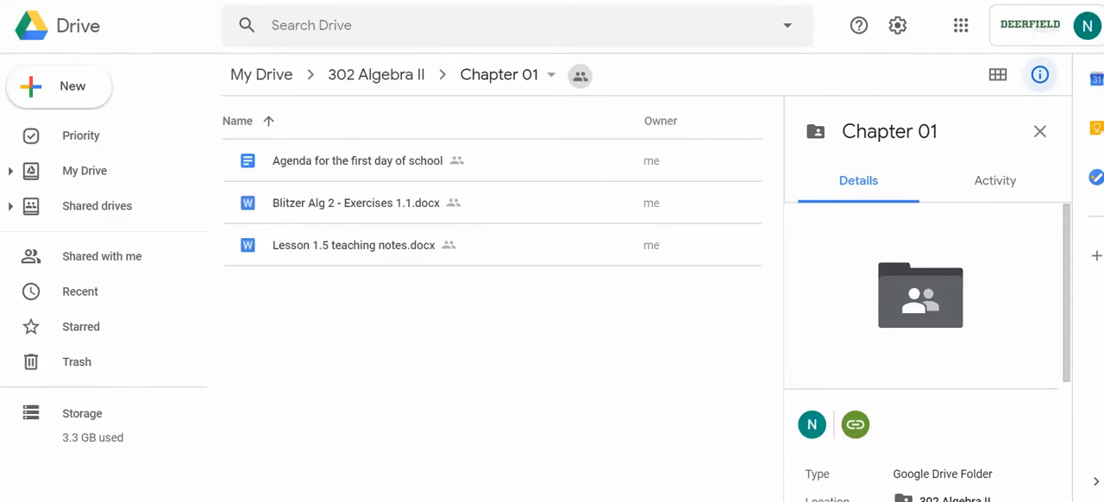
- Get a shareable link for 'Lesson 1.5 teaching notes.docx' in the Chapter 01 folder
{"action": "left_click", "coordinate": [353, 245]}
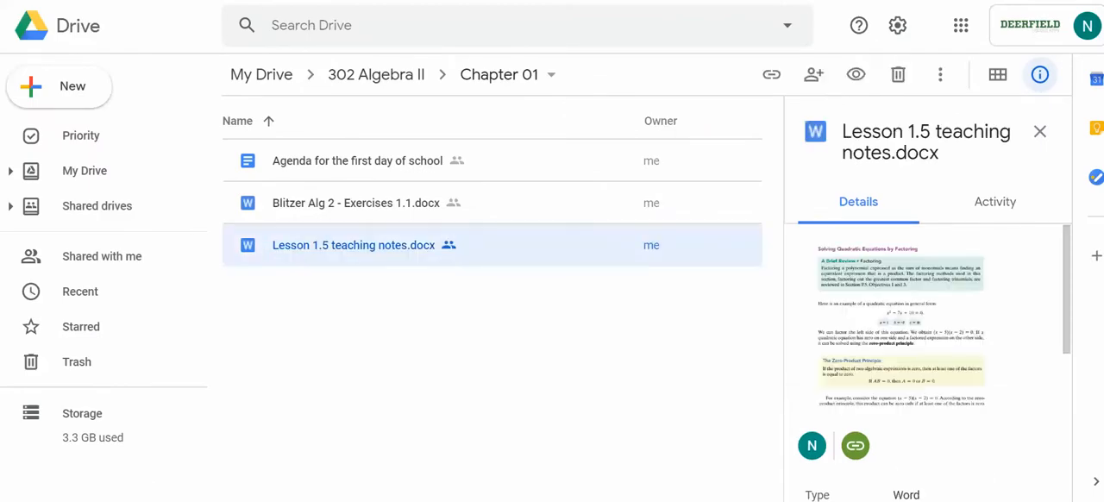
{"action": "right_click", "coordinate": [353, 245]}
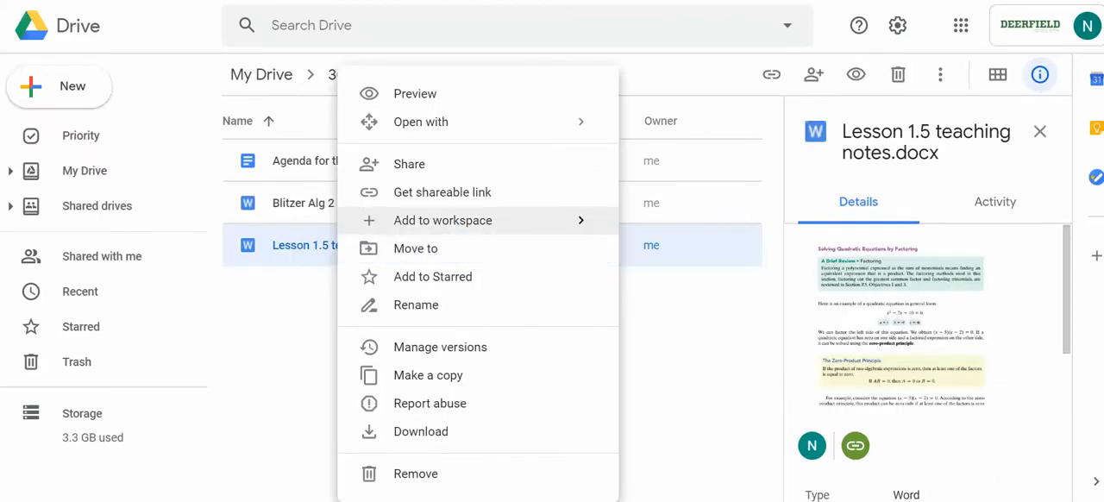
{"action": "left_click", "coordinate": [442, 191]}
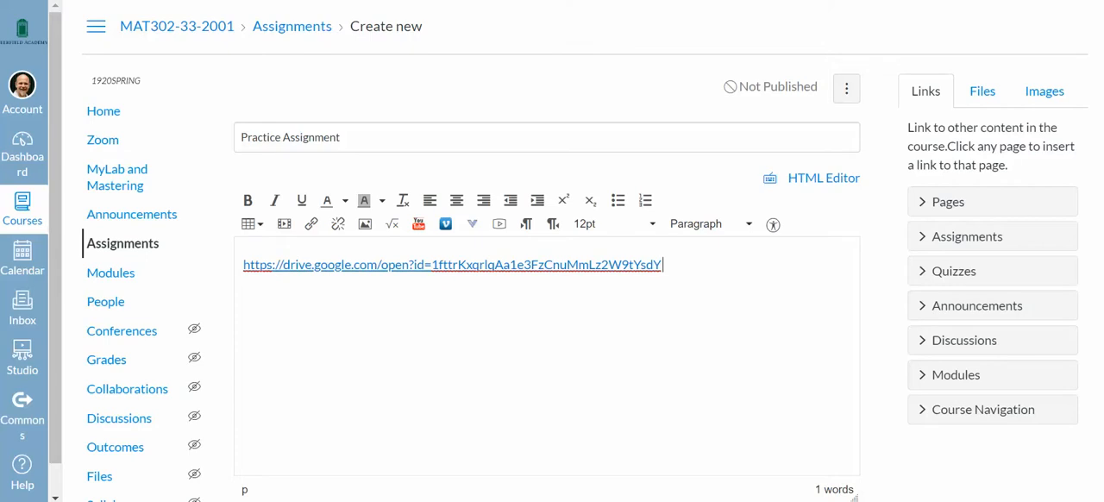
- Exclude the assignment from the final grade and allow File Uploads, reaching the bottom of the form
{"action": "scroll", "scroll_direction": "down", "scroll_amount": 3}
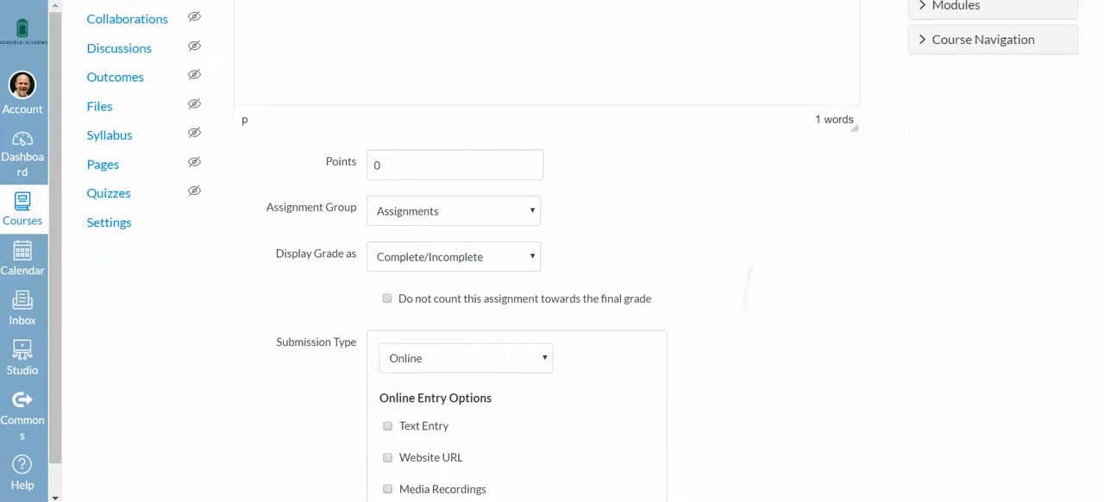
{"action": "scroll", "scroll_direction": "down", "scroll_amount": 3}
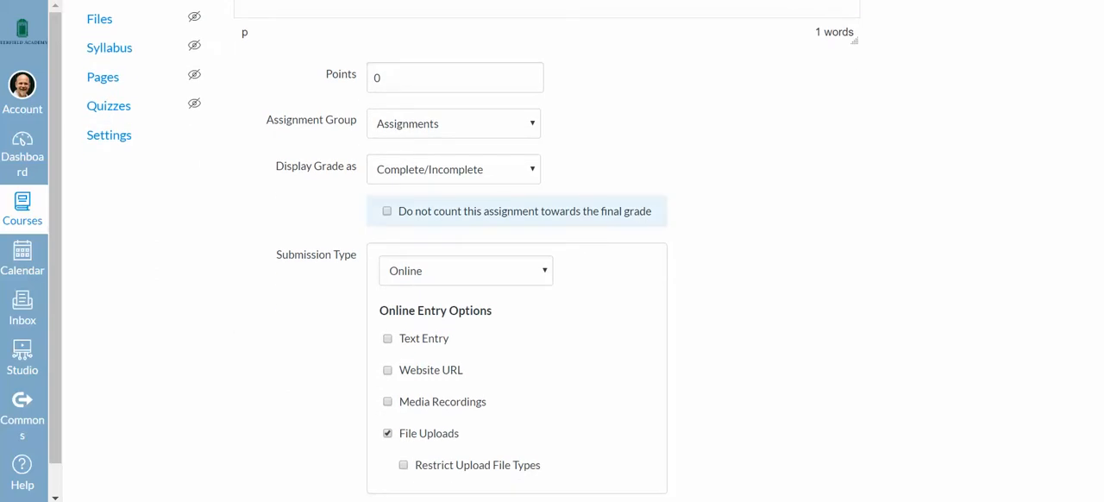
{"action": "left_click", "coordinate": [386, 210]}
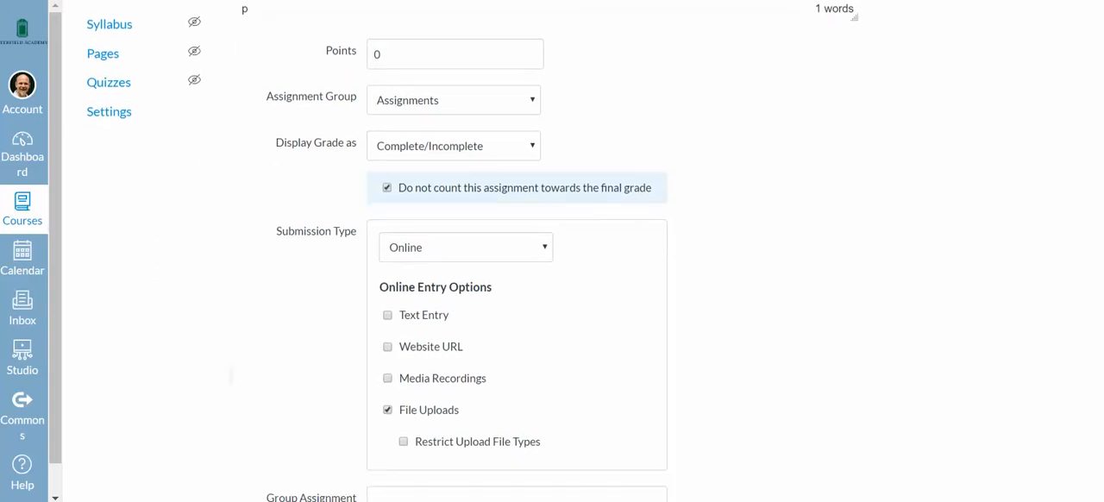
{"action": "scroll", "scroll_direction": "down", "scroll_amount": 3}
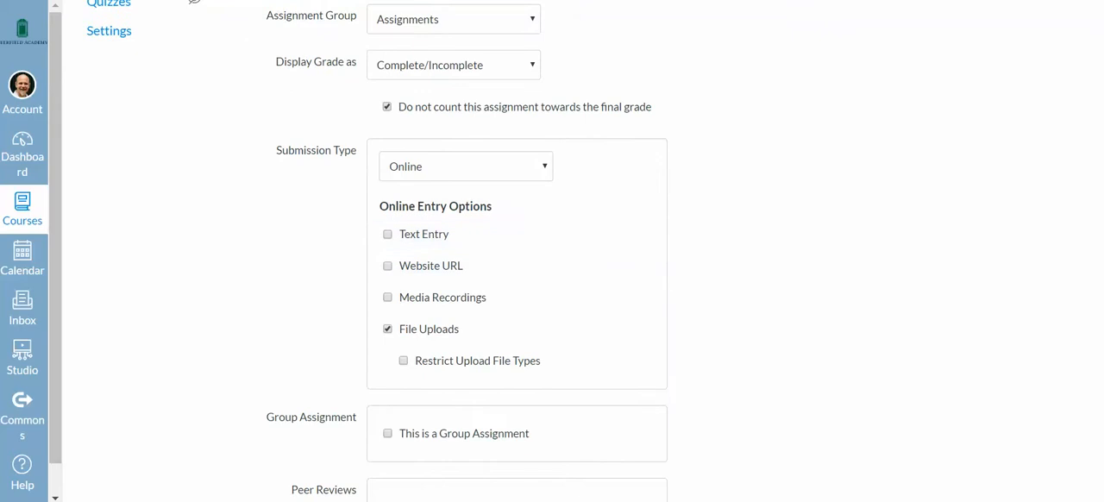
{"action": "mouse_move", "coordinate": [442, 297]}
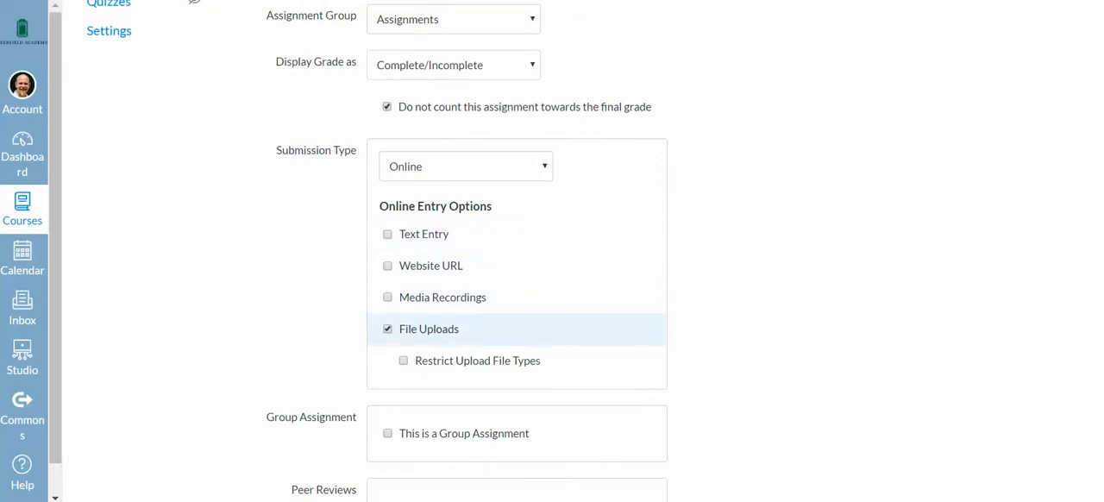
{"action": "scroll", "scroll_direction": "down", "scroll_amount": 3}
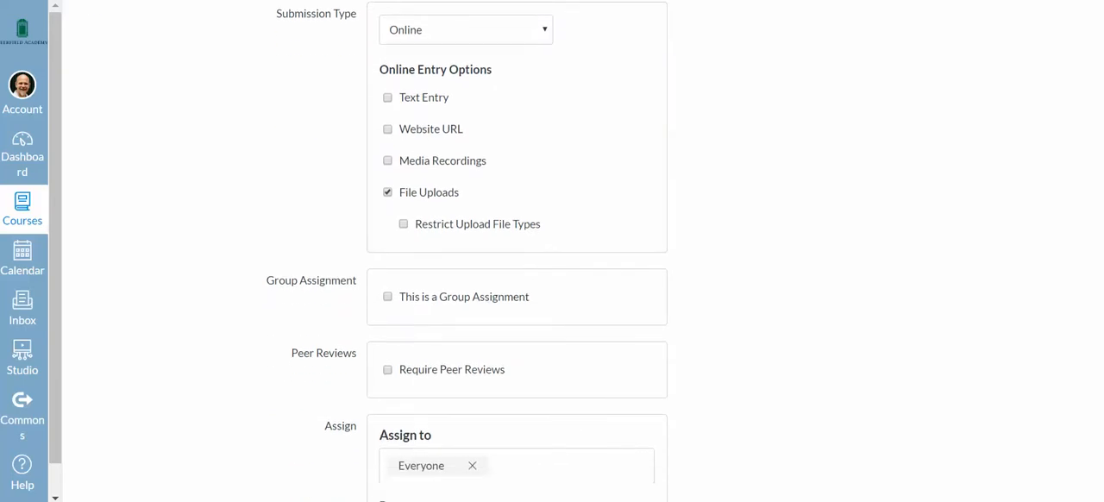
{"action": "scroll", "scroll_direction": "down", "scroll_amount": 3}
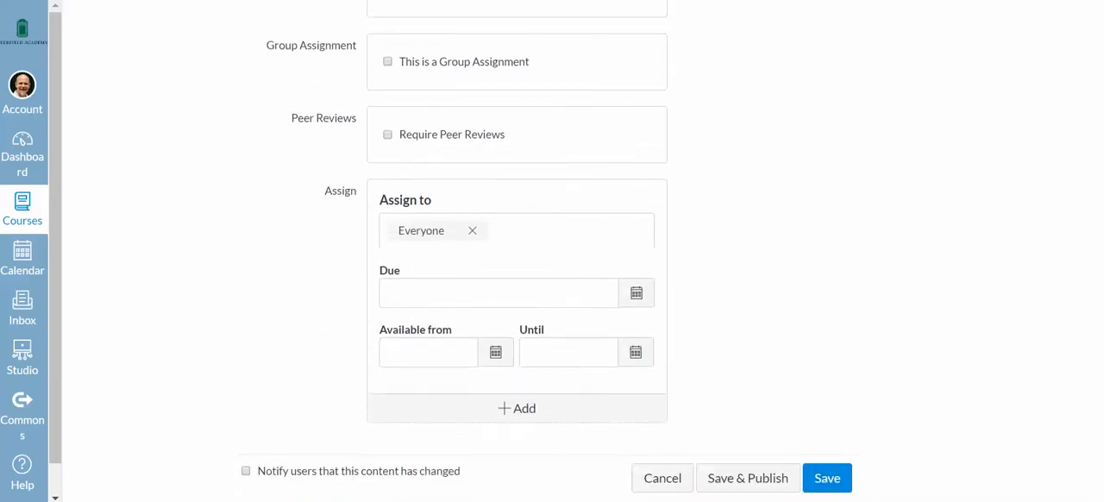
{"action": "scroll", "scroll_direction": "down", "scroll_amount": 3}
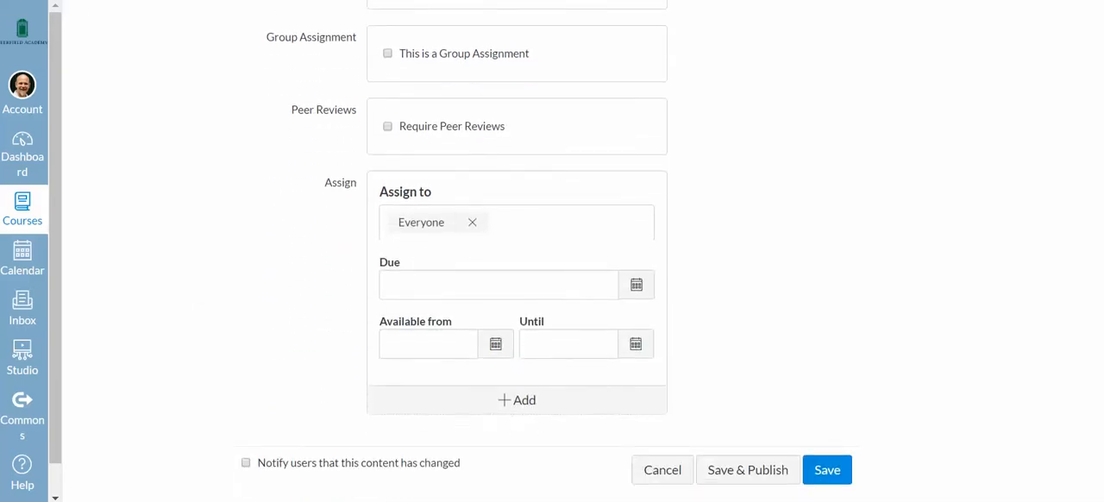
{"action": "scroll", "scroll_direction": "down", "scroll_amount": 3}
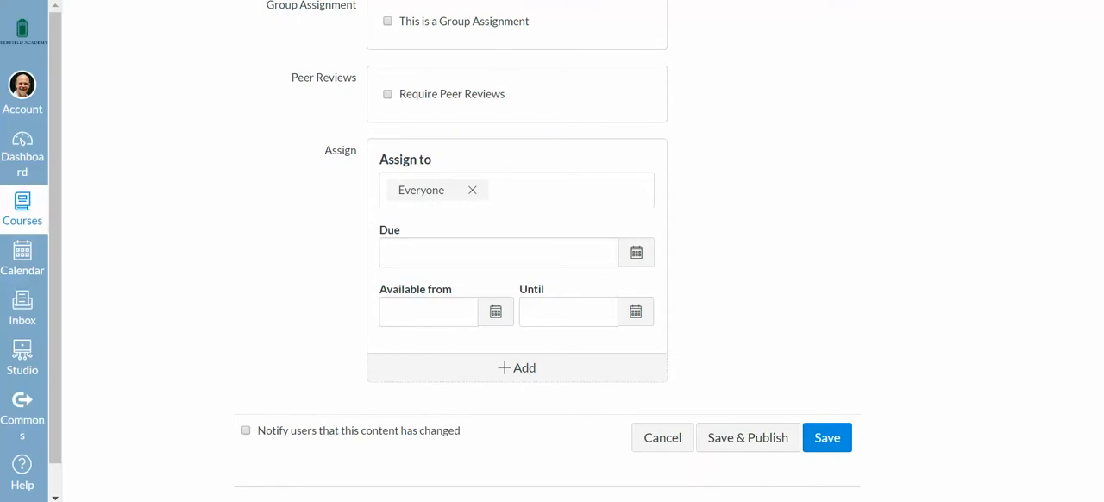
- Save Practice Assignment and return to the course's assignment list
{"action": "left_click", "coordinate": [826, 438]}
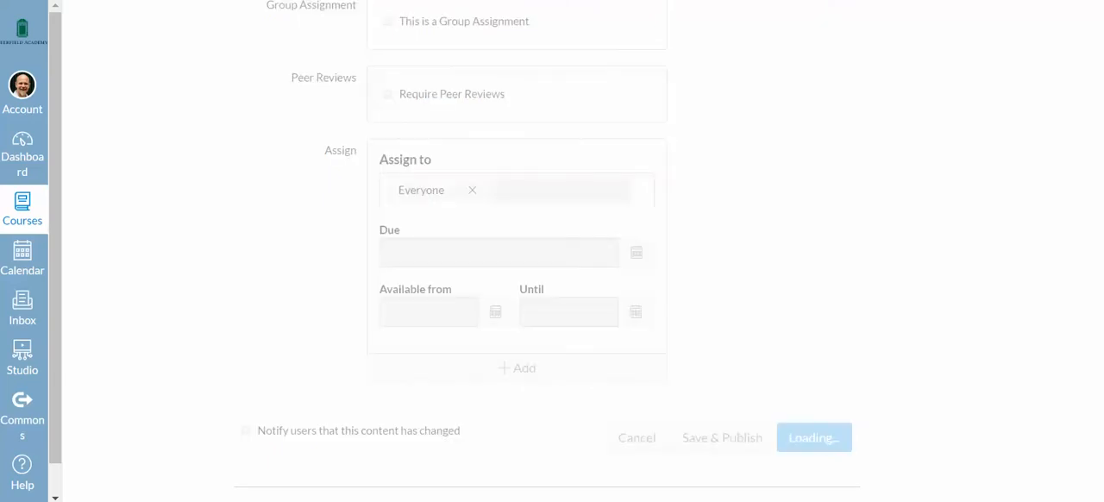
{"action": "left_click", "coordinate": [721, 438]}
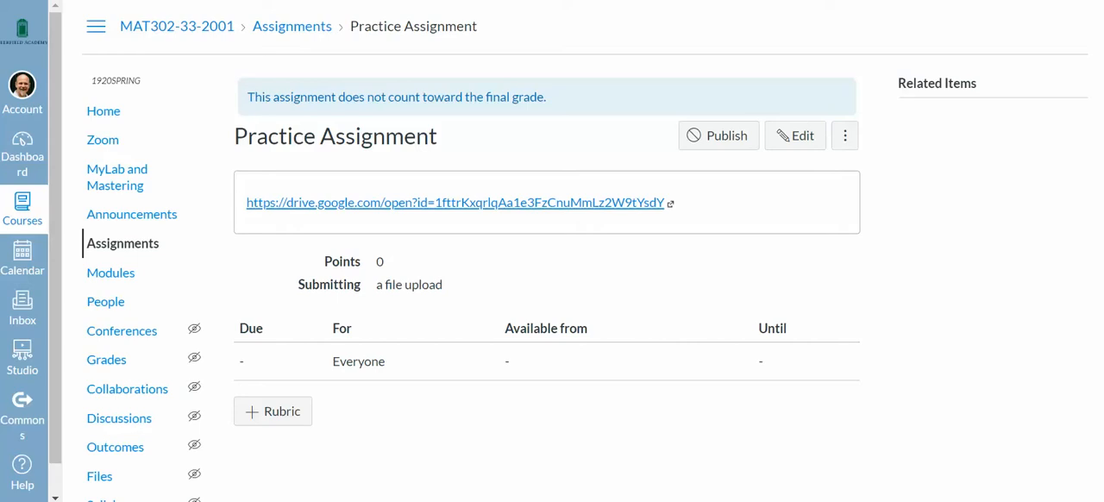
{"action": "mouse_move", "coordinate": [121, 243]}
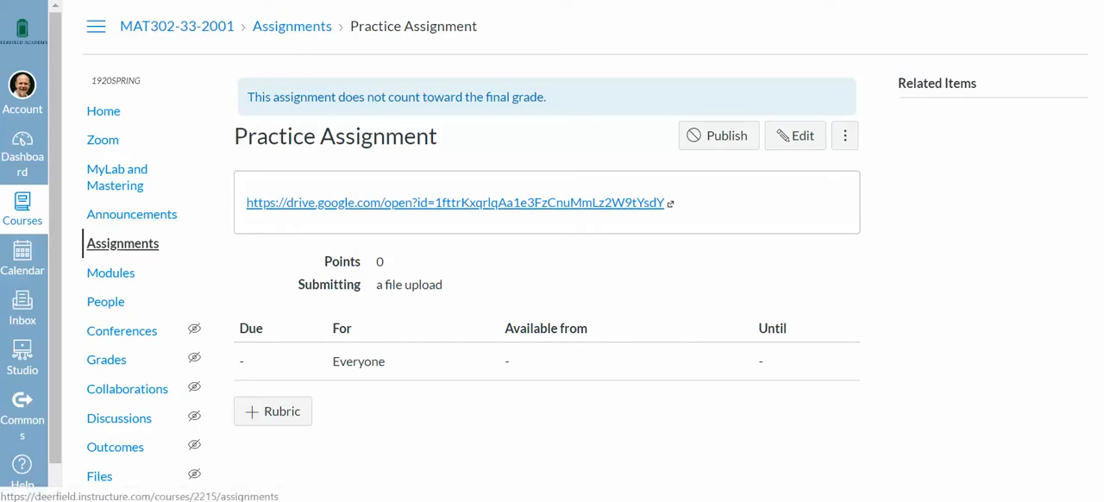
{"action": "left_click", "coordinate": [123, 241]}
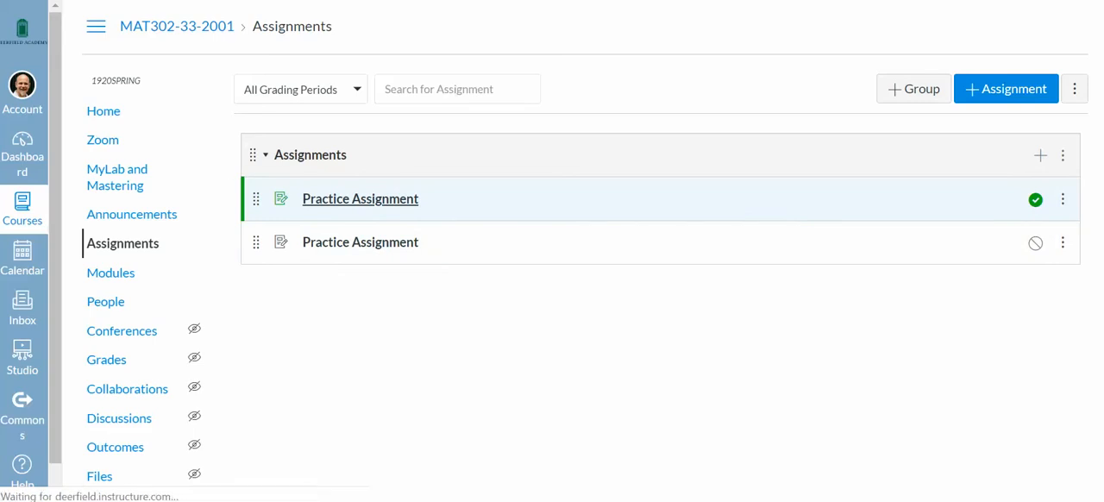
- Open the published Practice Assignment in SpeedGrader
{"action": "left_click", "coordinate": [358, 198]}
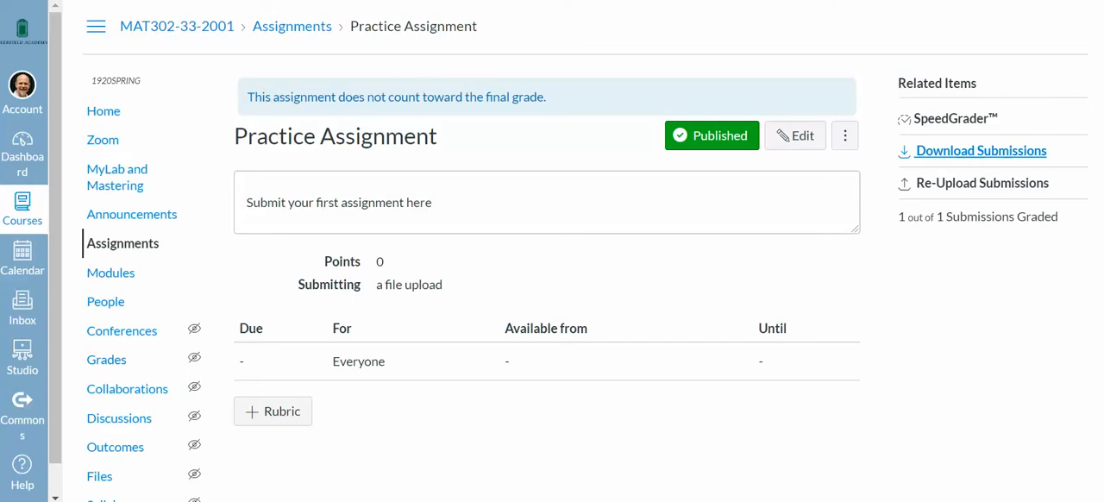
{"action": "left_click", "coordinate": [949, 117]}
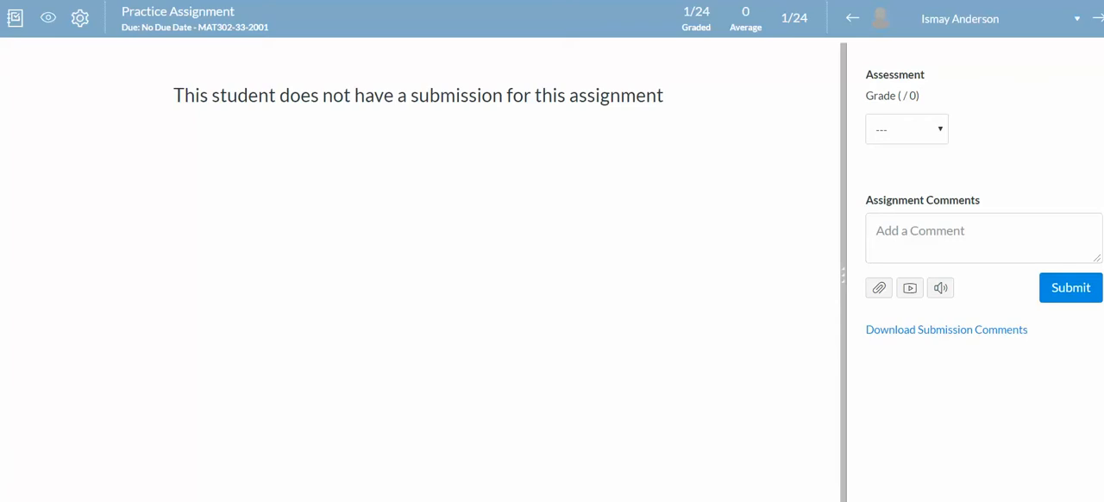
- Advance through students to one with a submission and download their PDF
{"action": "left_click", "coordinate": [1096, 17]}
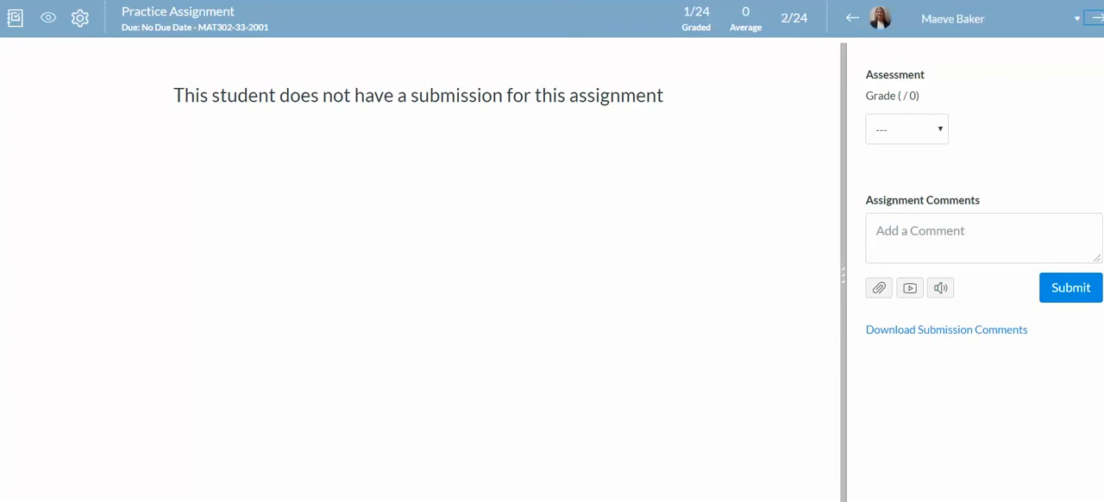
{"action": "left_click", "coordinate": [1097, 18]}
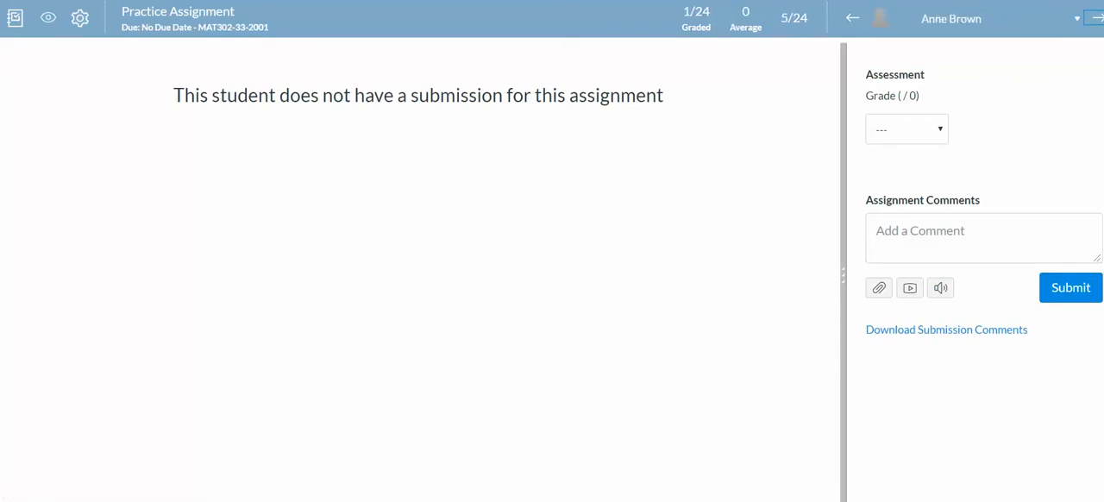
{"action": "left_click", "coordinate": [1097, 17]}
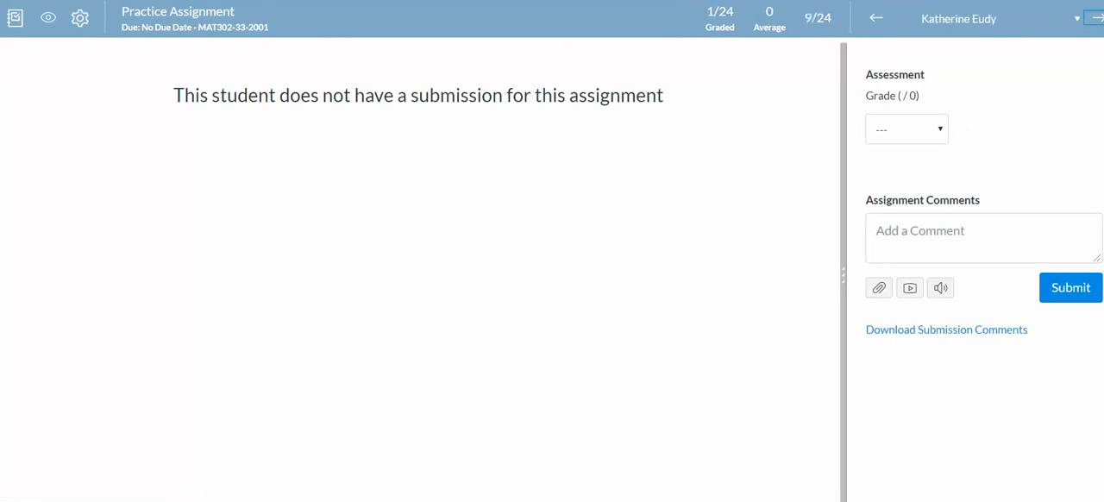
{"action": "left_click", "coordinate": [1097, 17]}
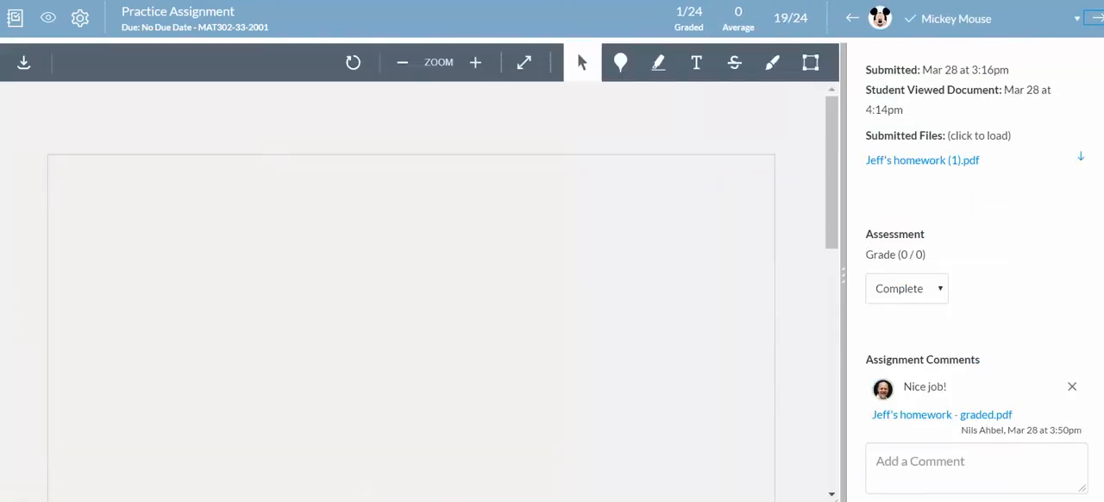
{"action": "left_click", "coordinate": [921, 158]}
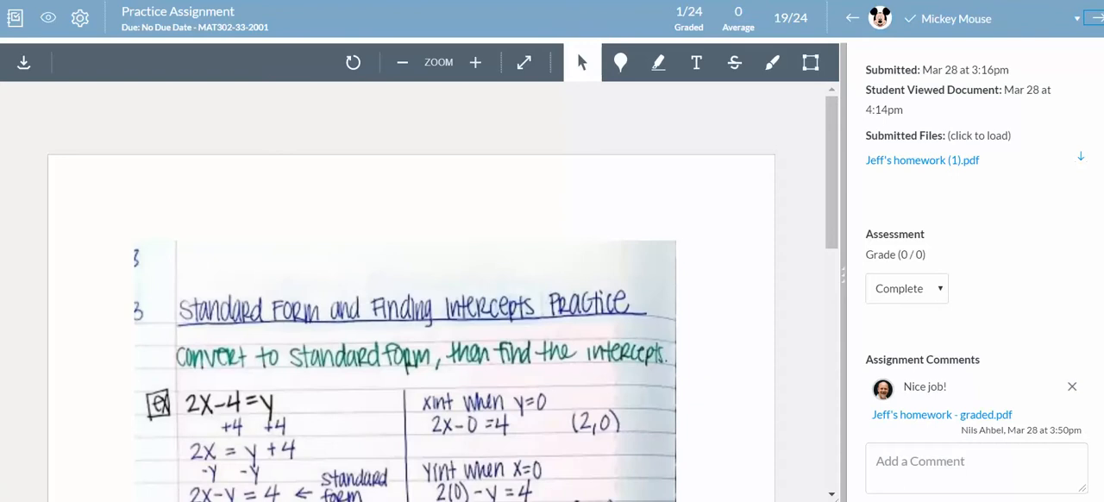
{"action": "mouse_move", "coordinate": [1080, 155]}
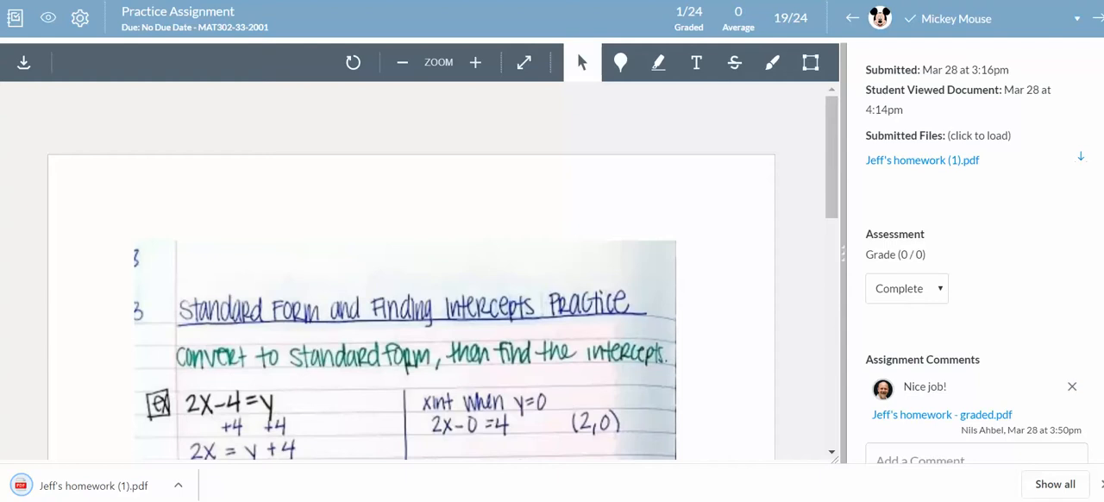
- Show the downloaded PDF in Downloads and open it with Microsoft Edge
{"action": "left_click", "coordinate": [180, 485]}
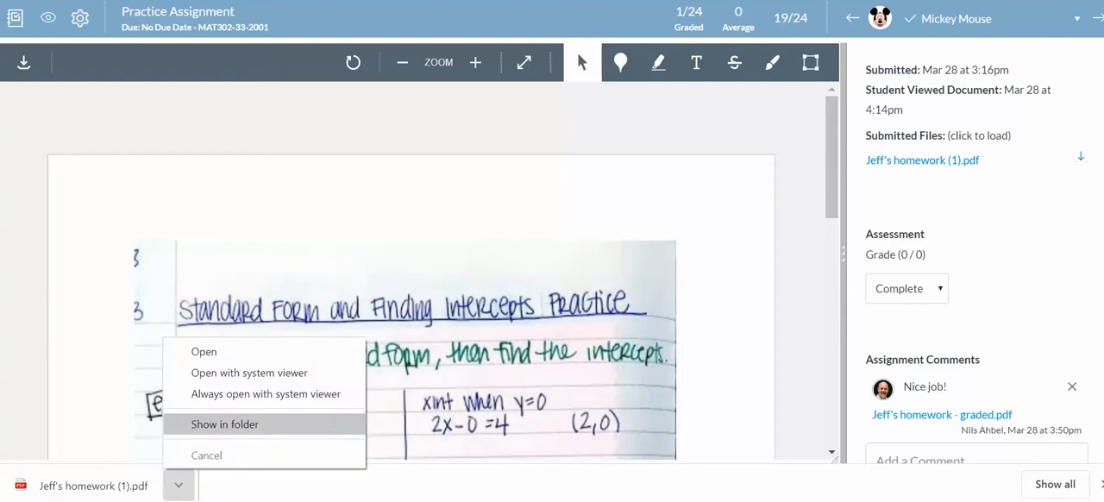
{"action": "mouse_move", "coordinate": [203, 352]}
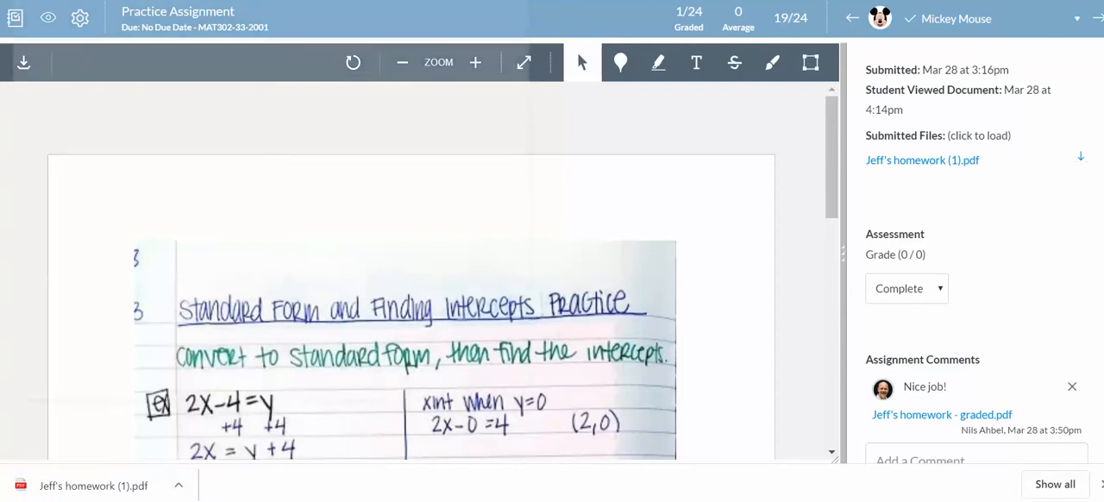
{"action": "right_click", "coordinate": [285, 103]}
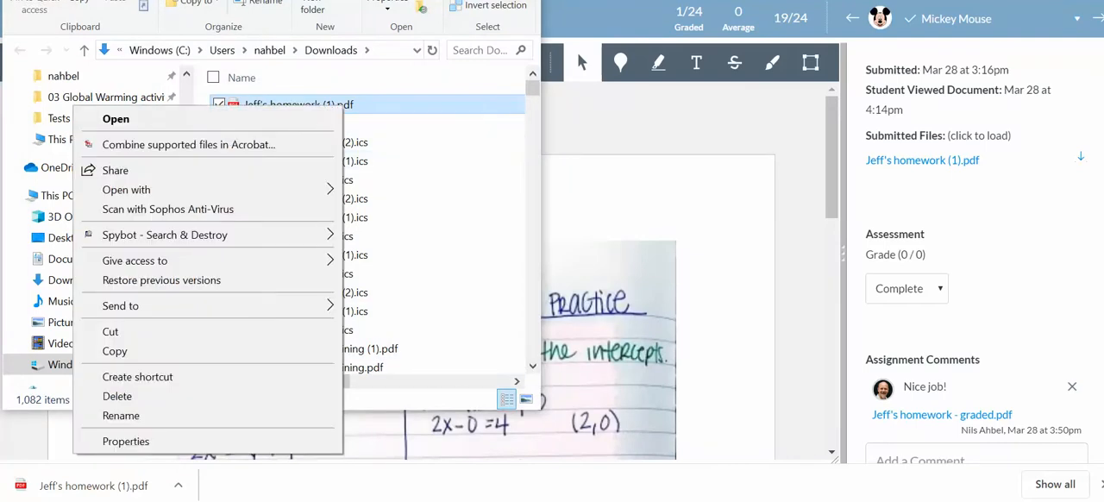
{"action": "left_click", "coordinate": [126, 190]}
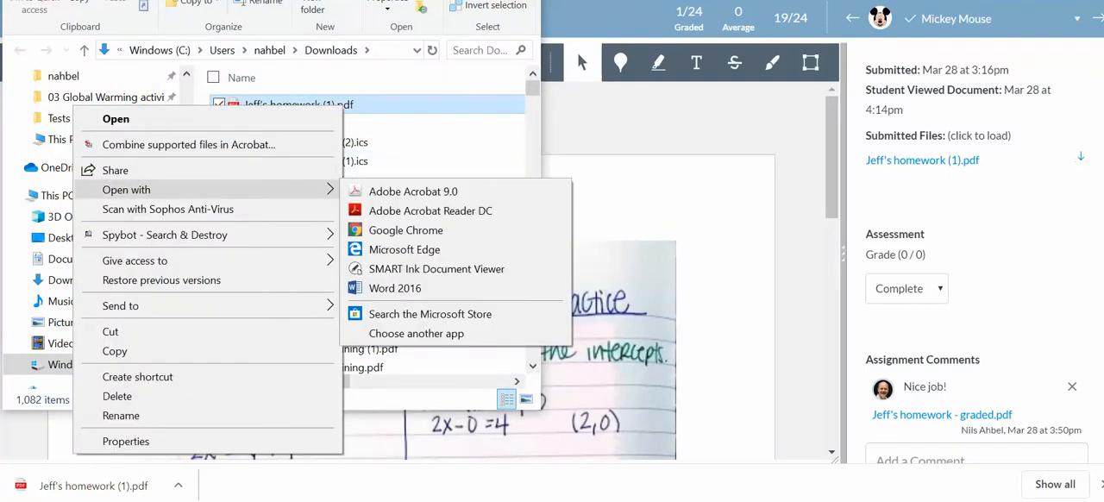
{"action": "mouse_move", "coordinate": [403, 249]}
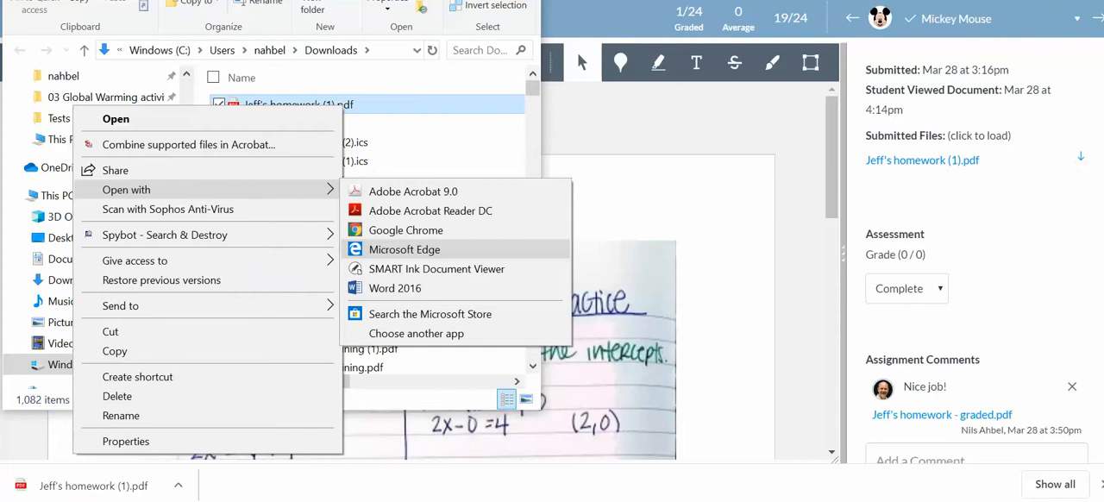
{"action": "left_click", "coordinate": [404, 248]}
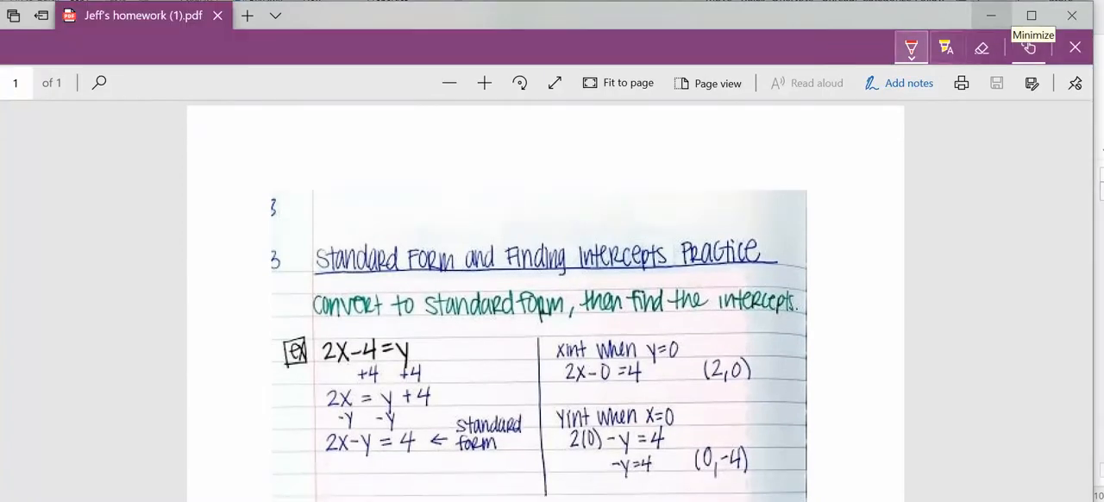
- Draw a red handwritten 'NICE ANNOTATION' note with a smiley and start saving the PDF
{"action": "left_click", "coordinate": [911, 48]}
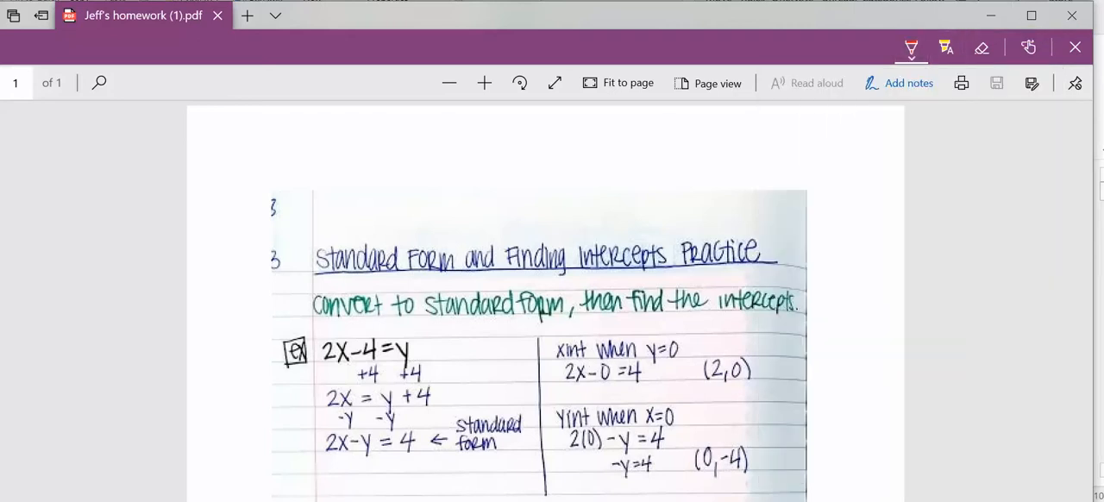
{"action": "left_click_drag", "start_coordinate": [452, 353], "coordinate": [440, 411]}
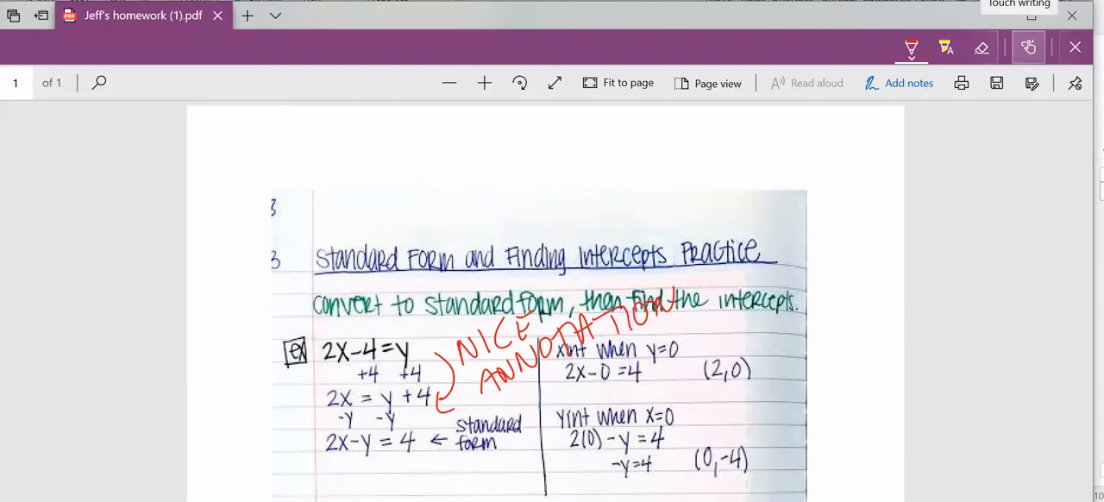
{"action": "left_click", "coordinate": [1027, 47]}
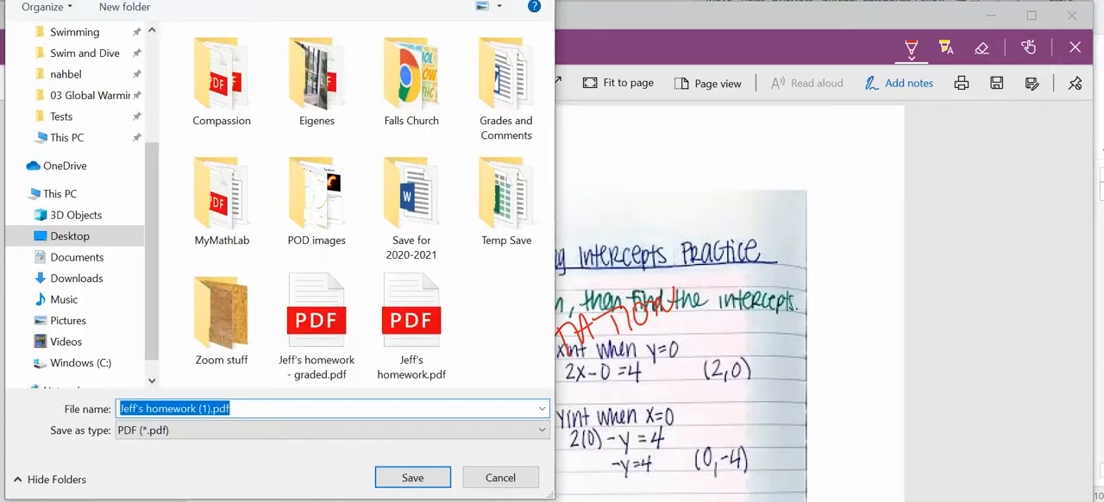
- Save the annotated PDF to the Desktop under the homework file name and close its tab
{"action": "left_click", "coordinate": [411, 307]}
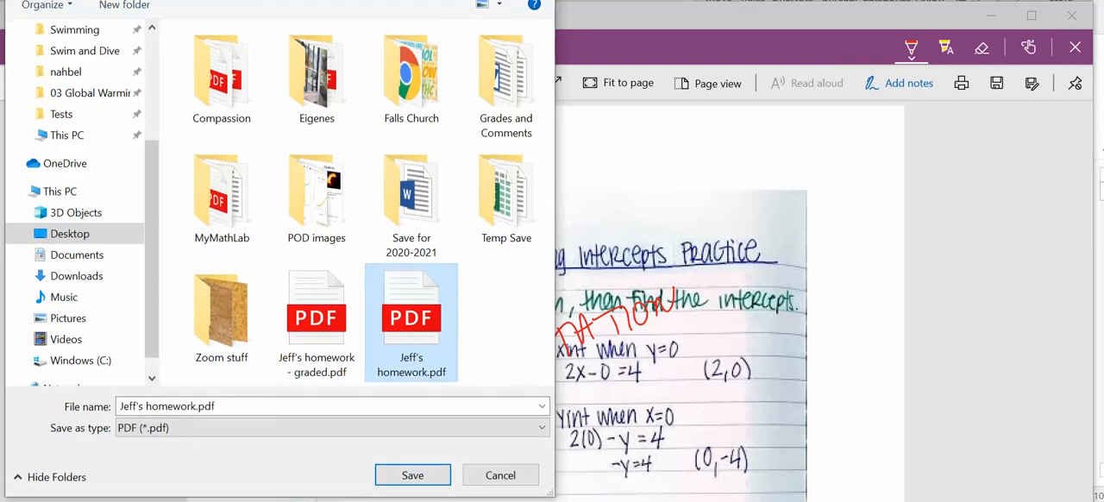
{"action": "left_click", "coordinate": [412, 476]}
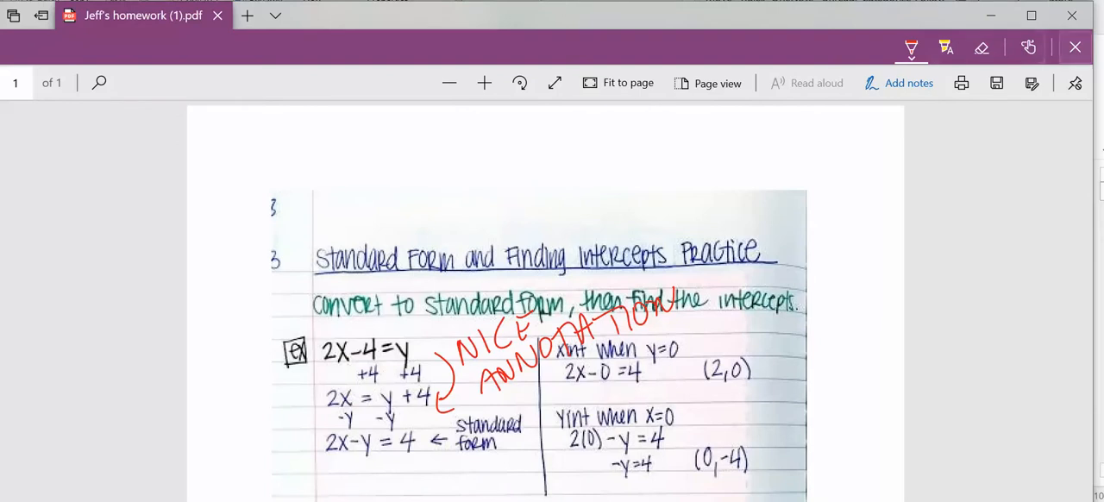
{"action": "left_click", "coordinate": [217, 15]}
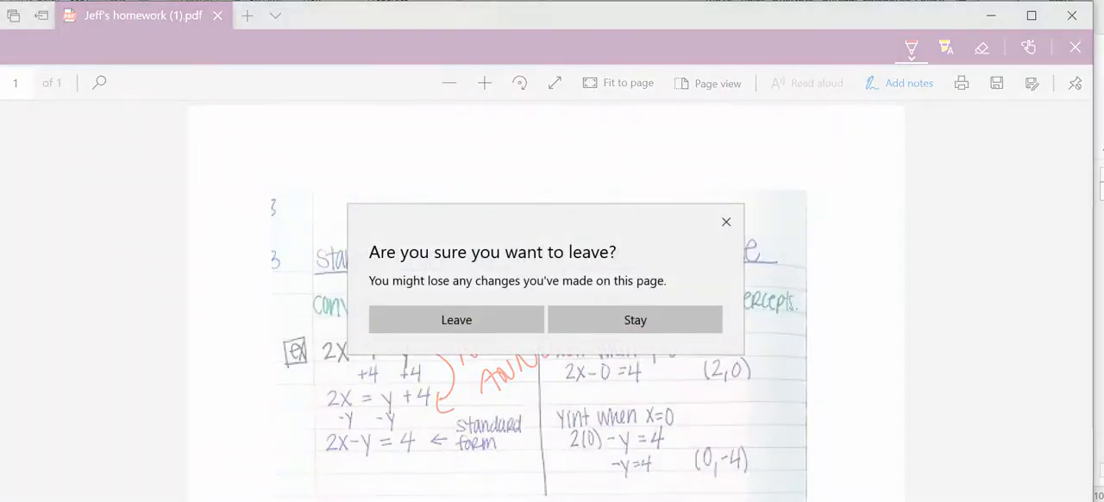
- Leave the PDF page and scroll SpeedGrader to the Assignment Comments area
{"action": "left_click", "coordinate": [455, 320]}
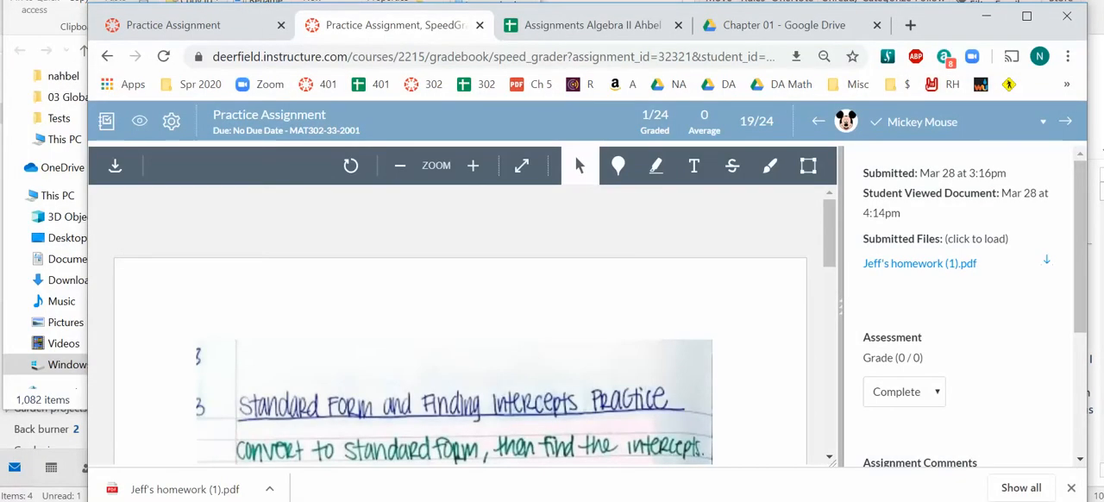
{"action": "scroll", "scroll_direction": "down", "scroll_amount": 3}
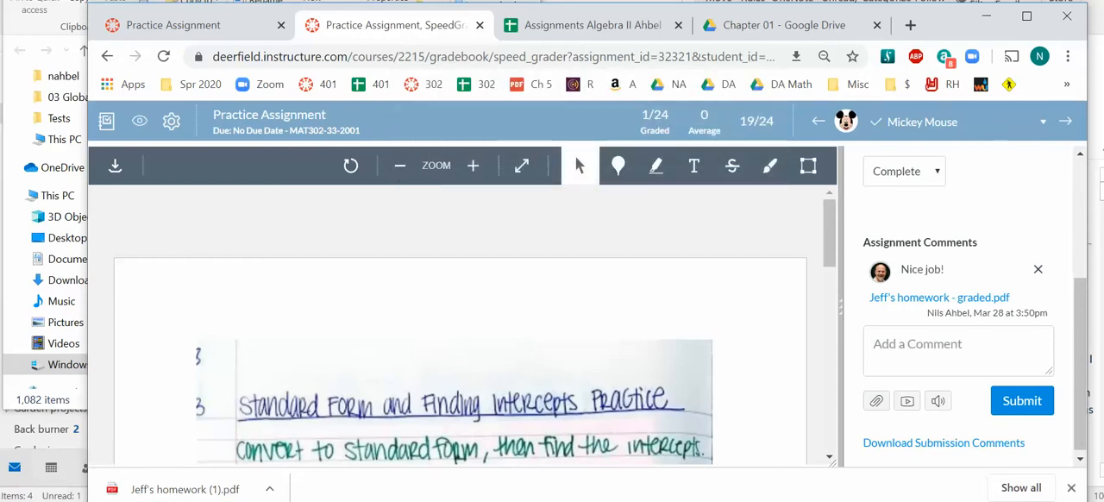
{"action": "mouse_move", "coordinate": [876, 400]}
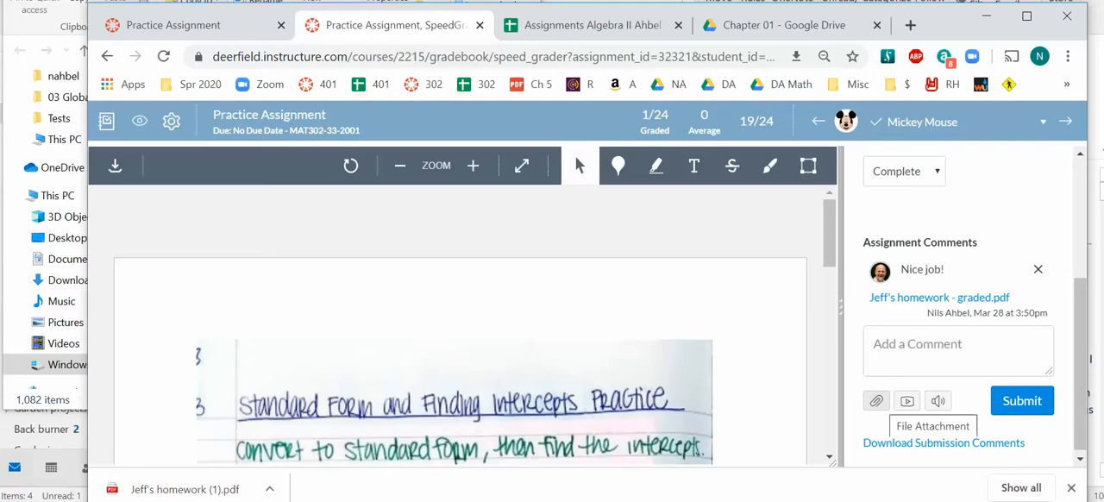
- Attach a file to the comment, choosing the graded PDF from the Desktop
{"action": "left_click", "coordinate": [876, 400]}
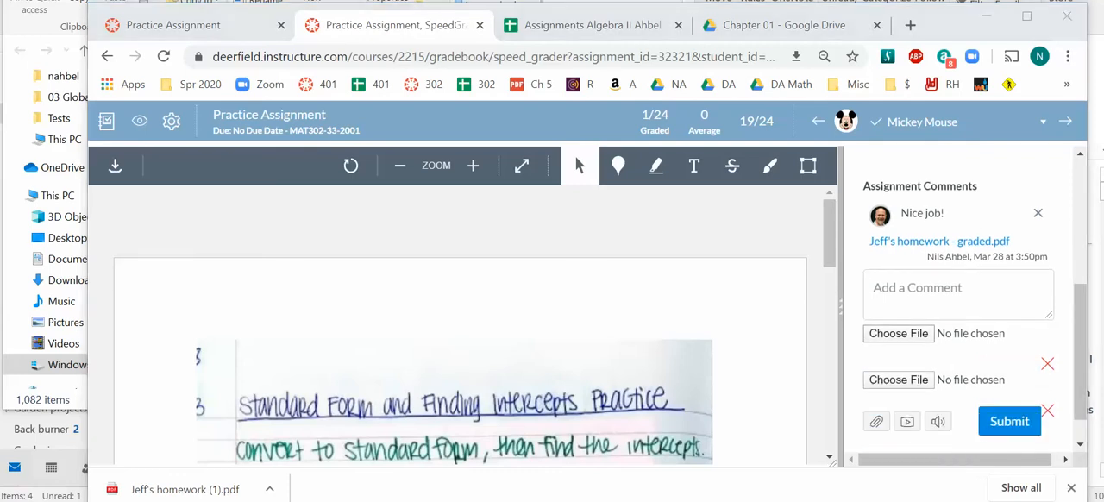
{"action": "left_click", "coordinate": [896, 333]}
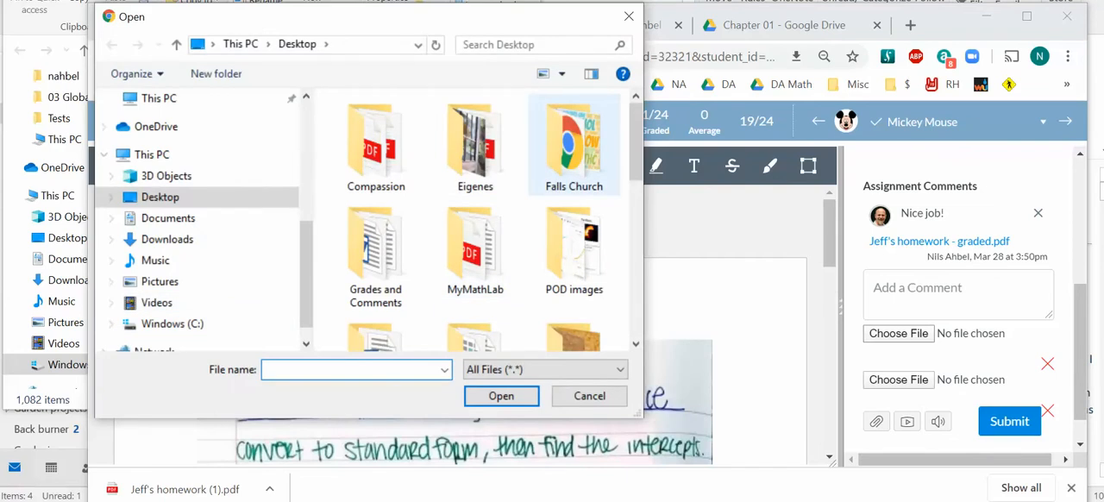
{"action": "scroll", "scroll_direction": "down", "scroll_amount": 3}
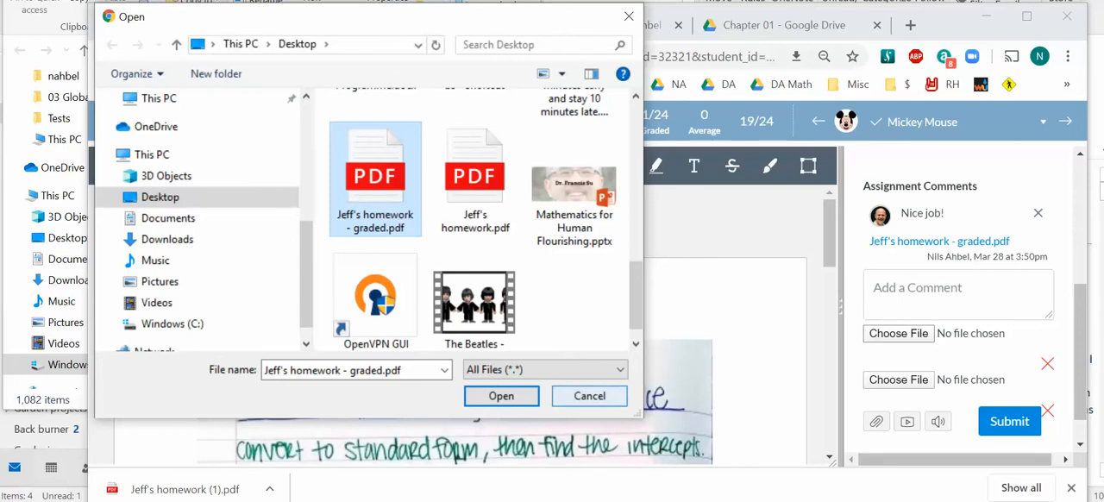
{"action": "left_click", "coordinate": [590, 397]}
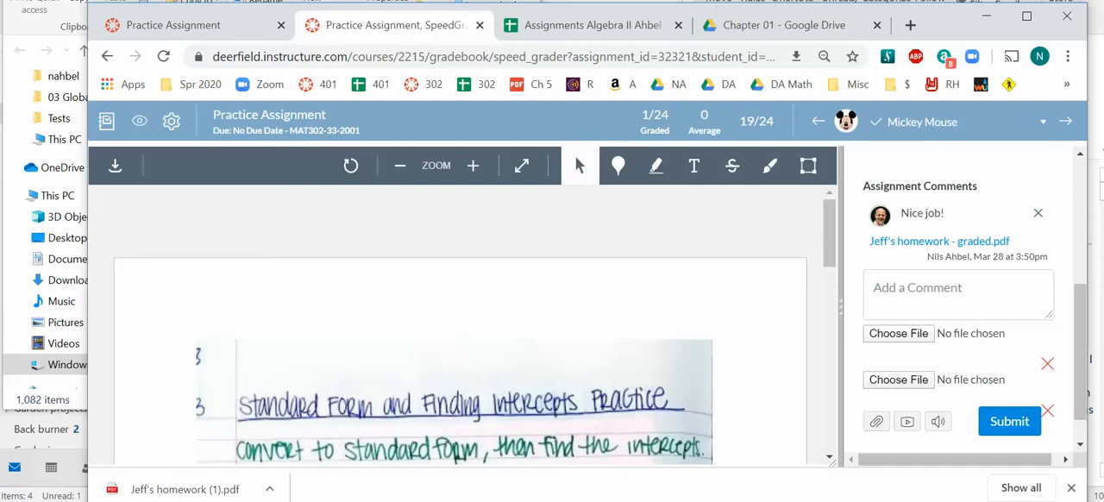